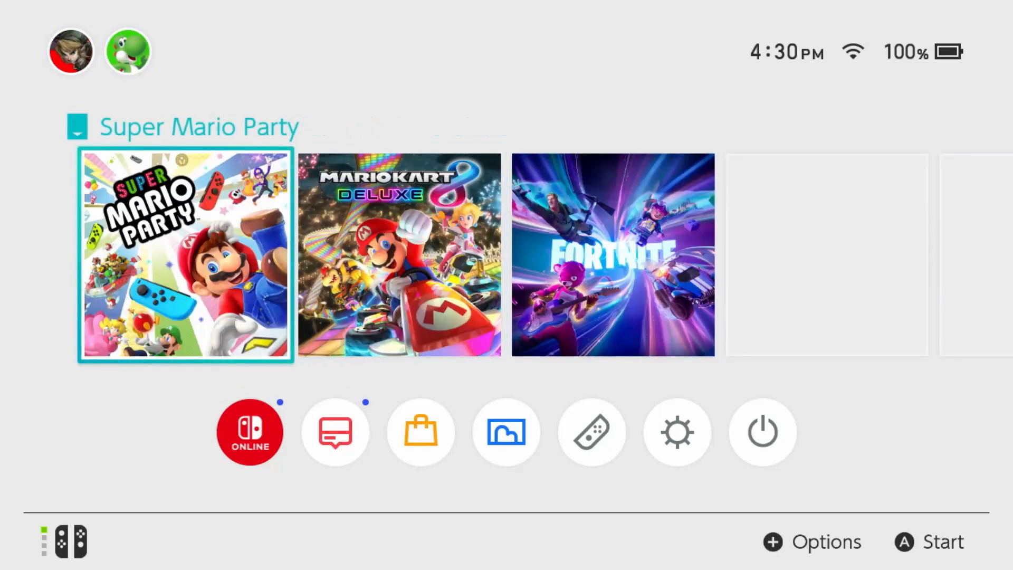
mouse_move(763, 432)
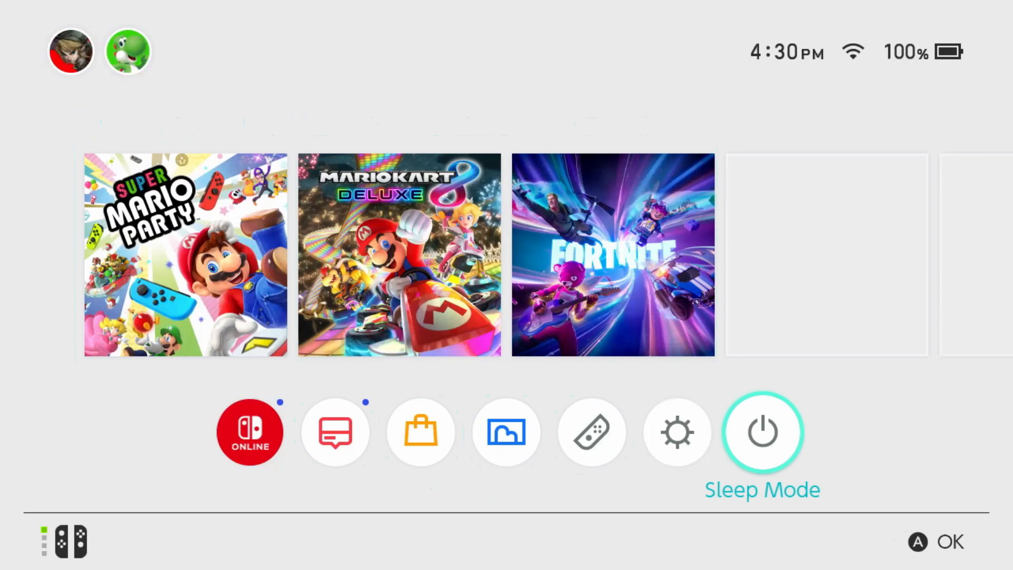
Open System Settings from the gear icon on the HOME Menu.
left_click(676, 432)
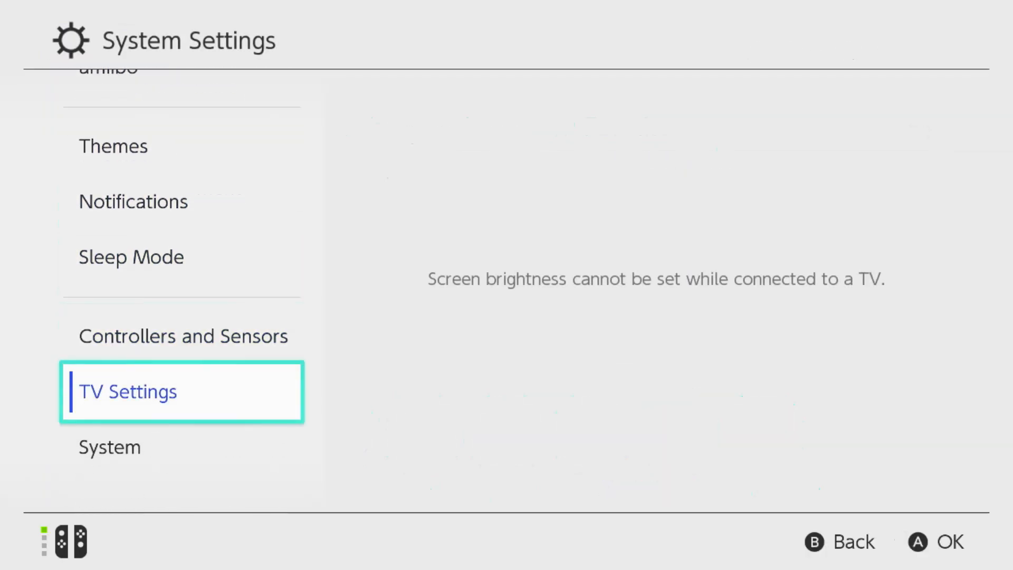
Select System in the sidebar and bring up the Sleep Mode, Restart and Turn Off menu.
left_click(110, 447)
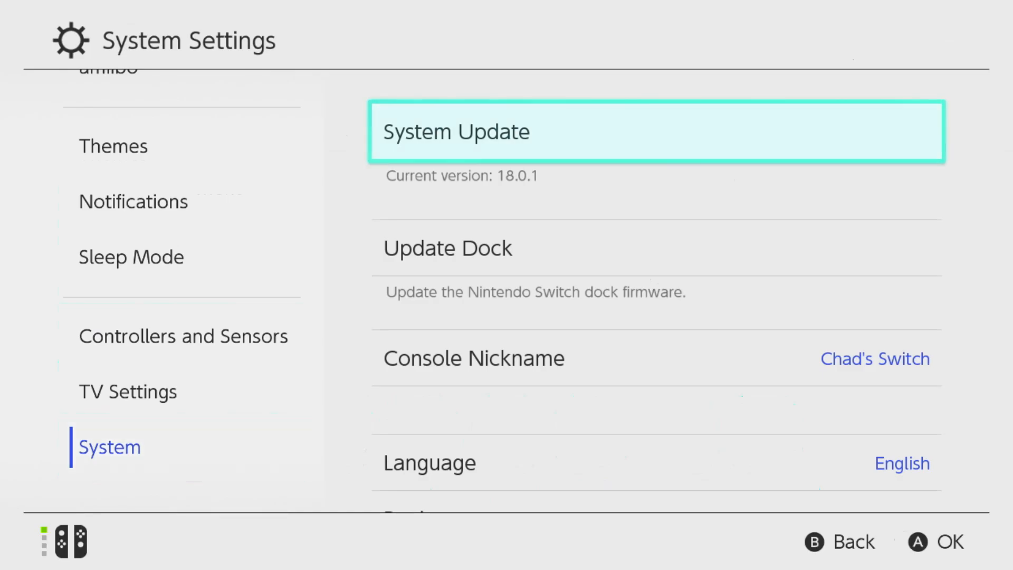
left_click(656, 132)
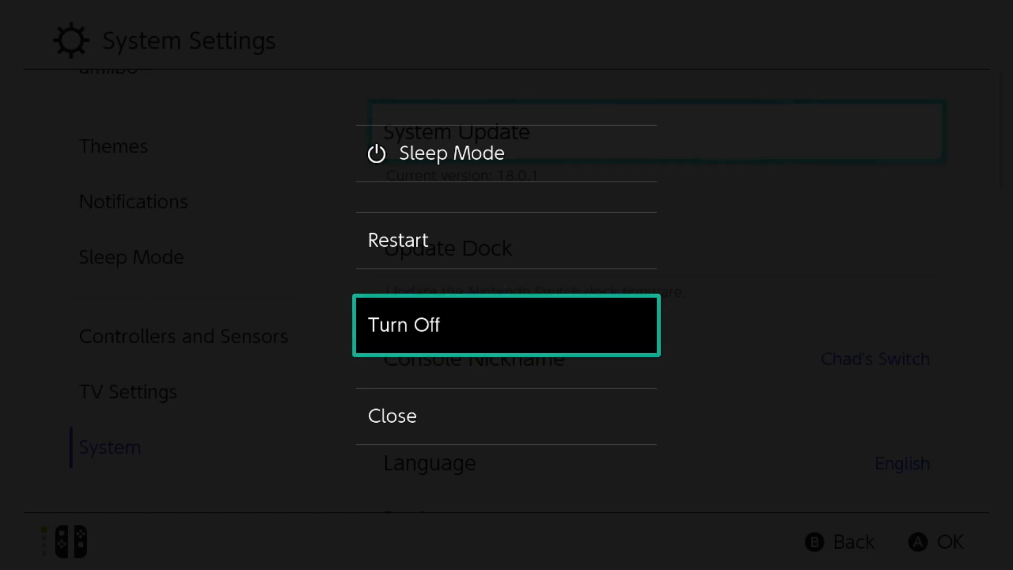
Close the power options menu to return to the HOME Menu.
left_click(392, 415)
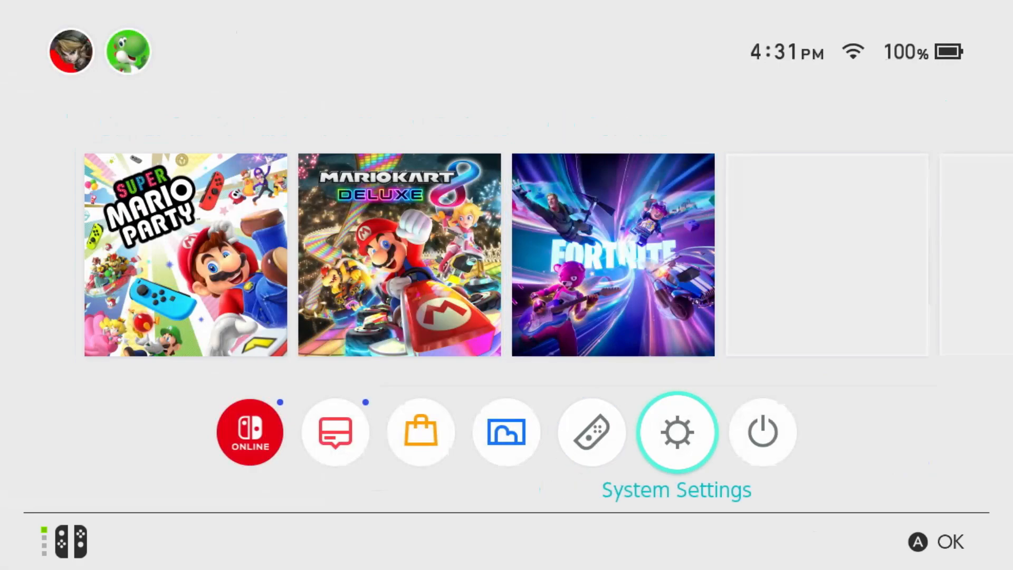
Reopen System Settings and open Formatting Options, showing Format microSD Card.
left_click(676, 431)
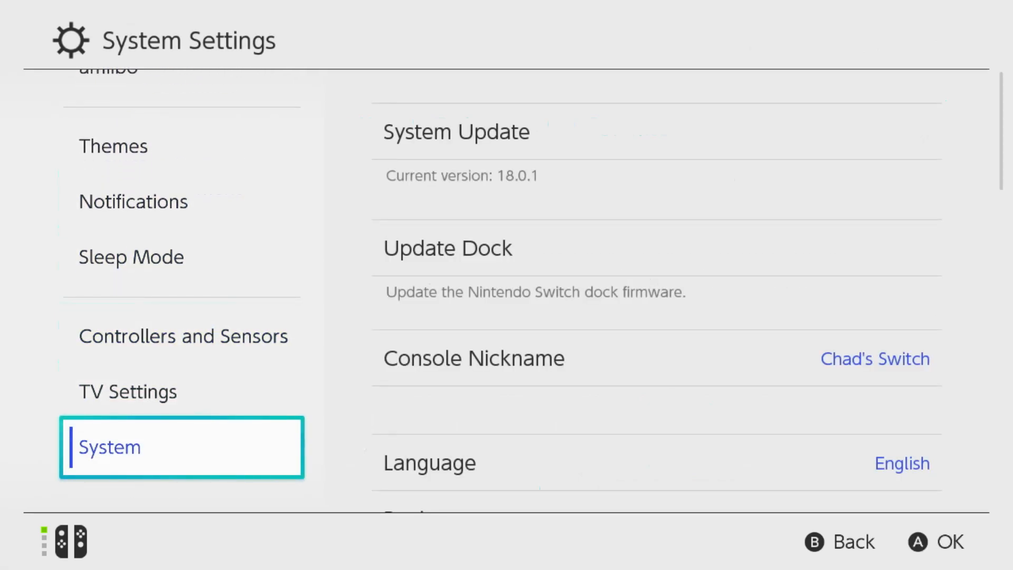
scroll("down", 3)
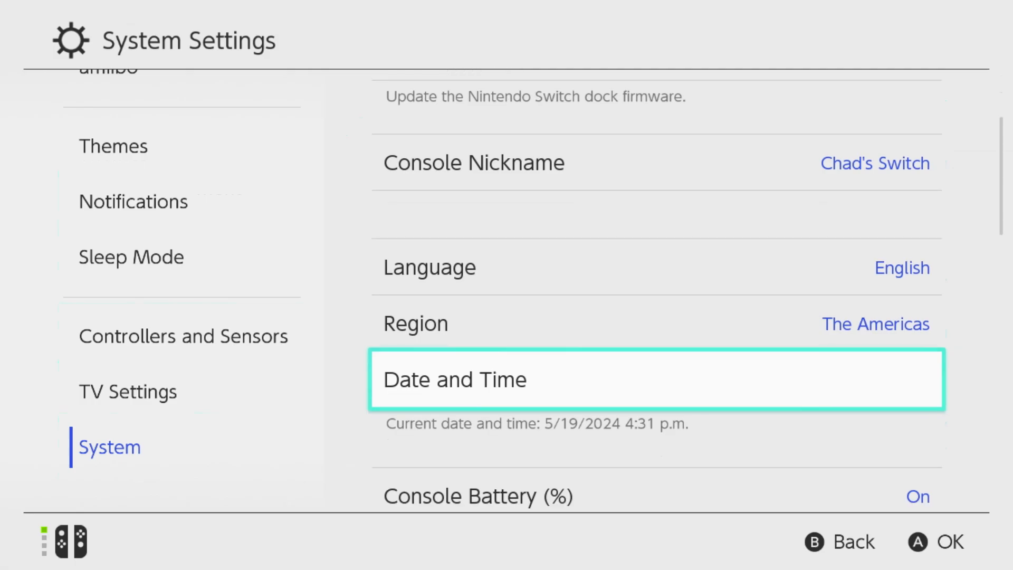
scroll("down", 3)
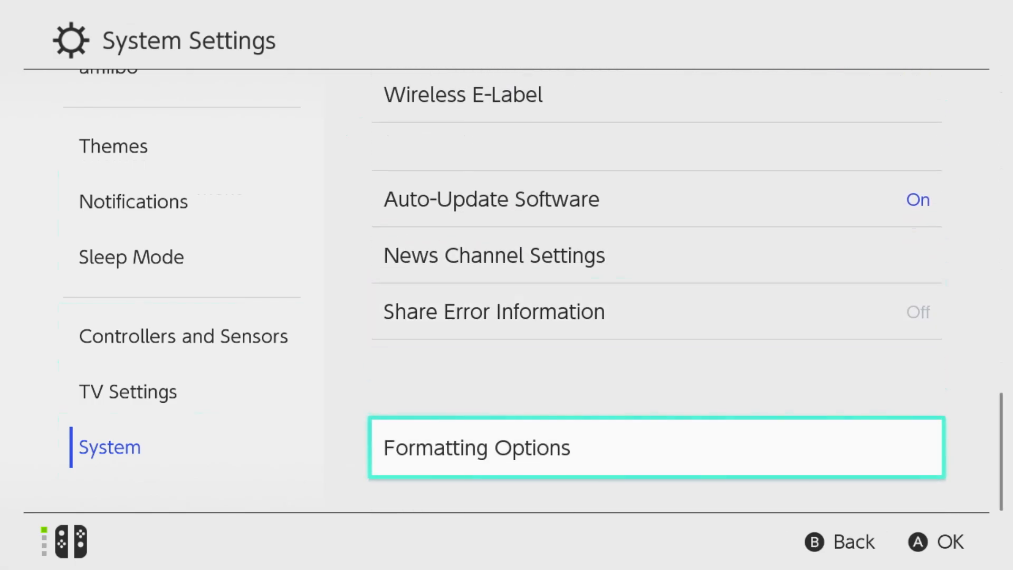
left_click(656, 447)
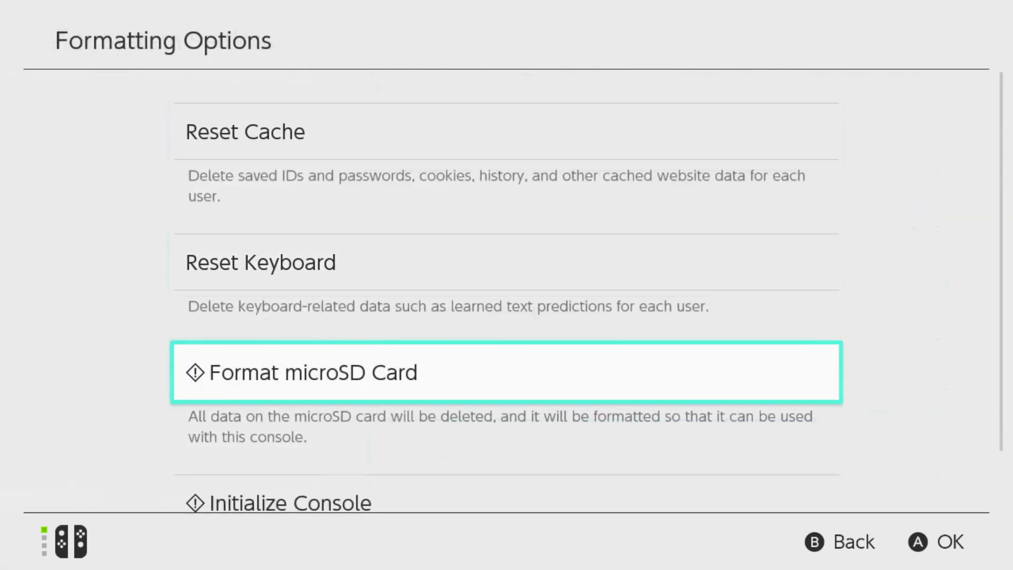
Exit Formatting Options and move focus to Mario Kart 8 Deluxe on the HOME Menu.
scroll("down", 3)
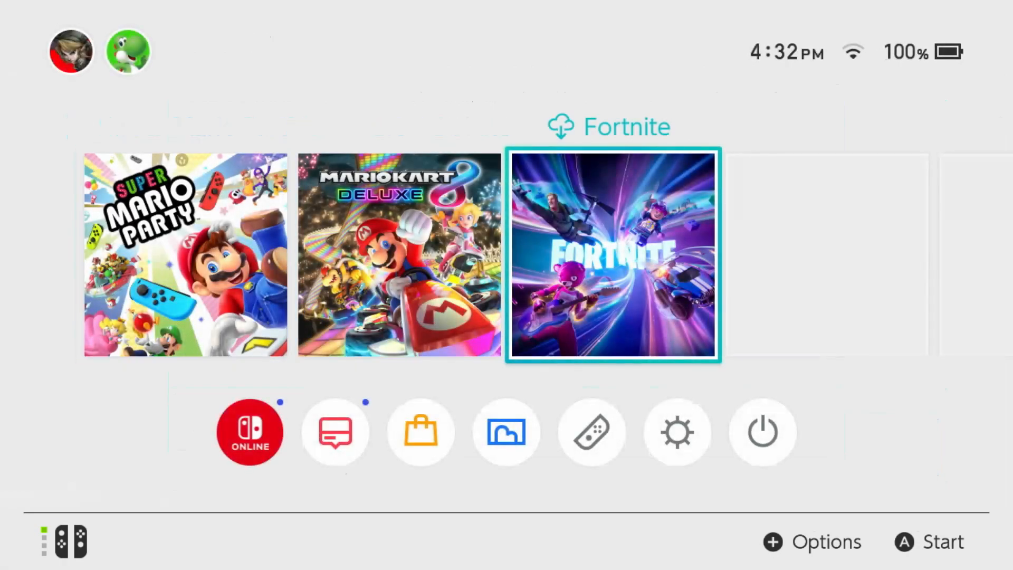
key("Left")
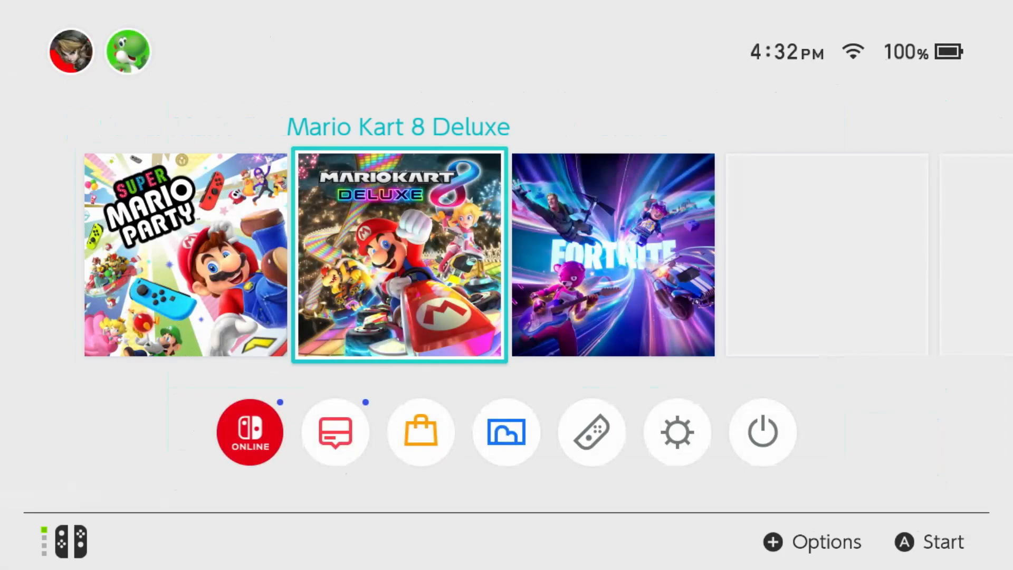